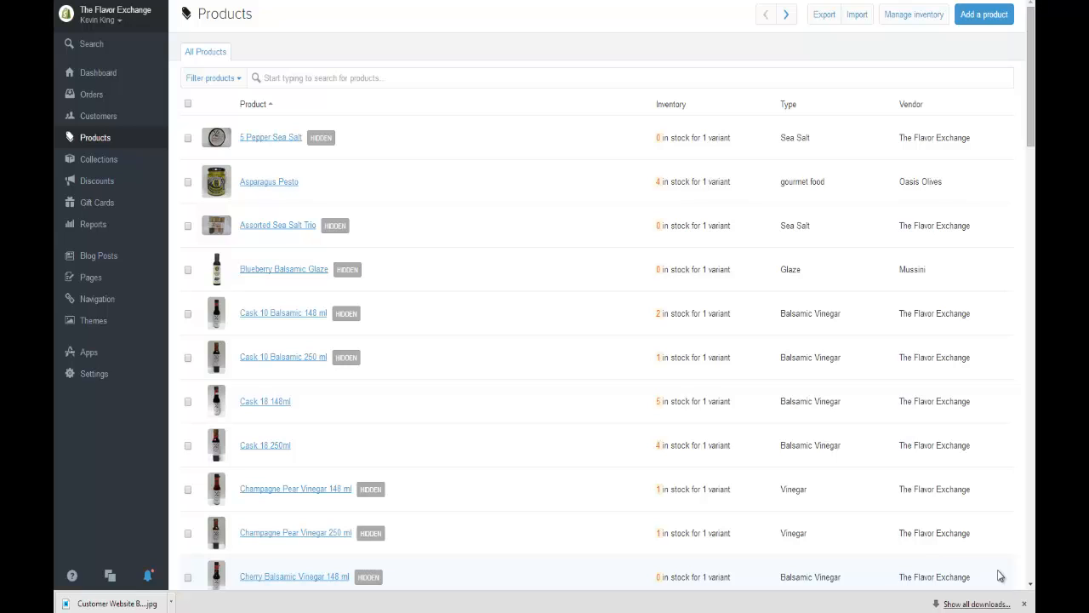
mouse_move(965, 548)
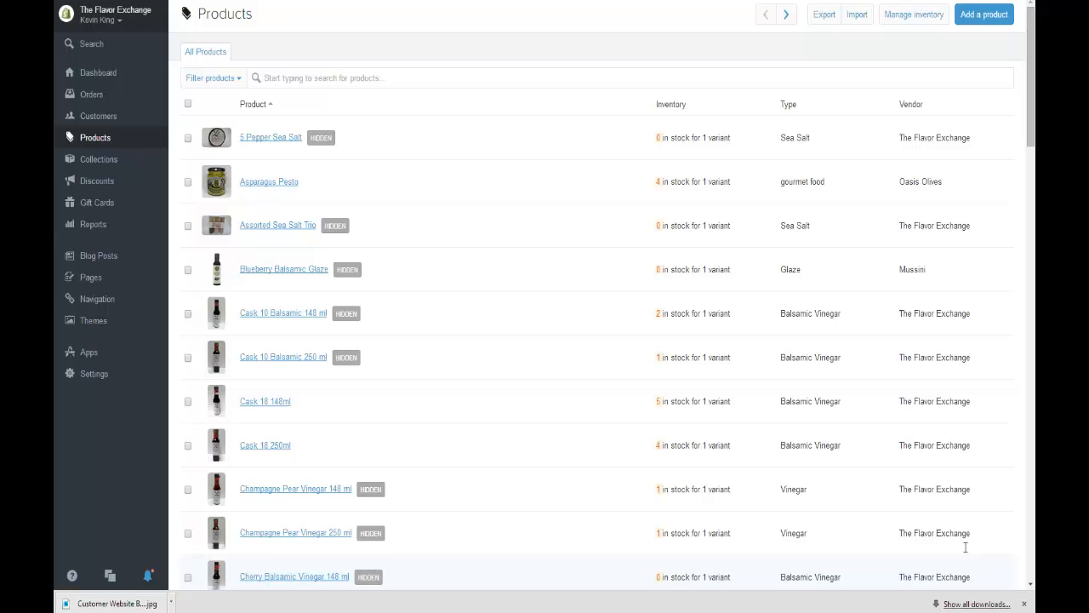
mouse_move(293, 317)
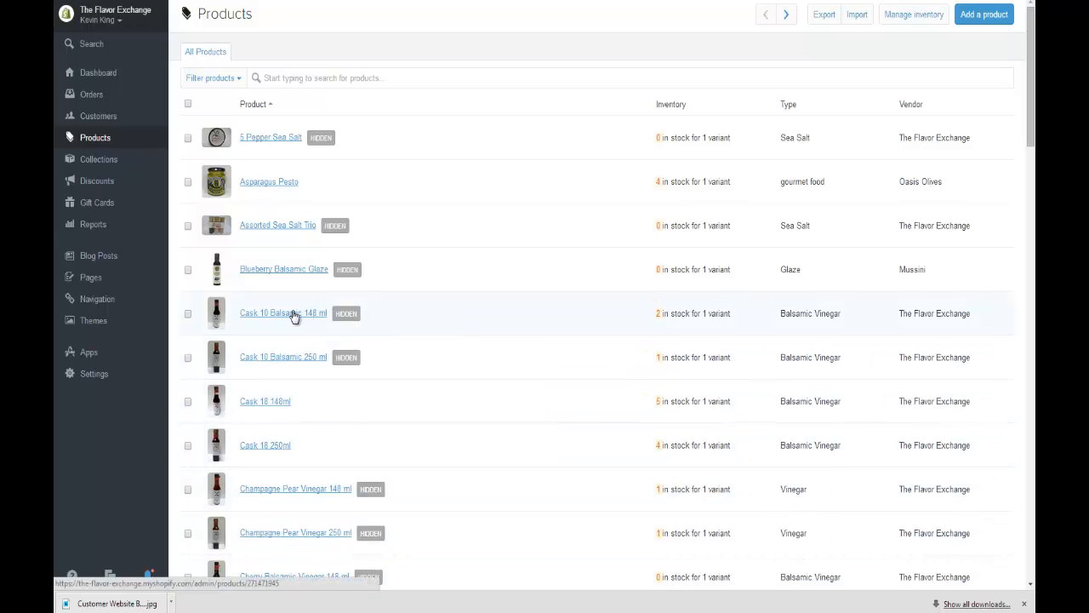
- Go to the Cask 10 Balsamic 148 ml product's editing page from the Products list
left_click(283, 313)
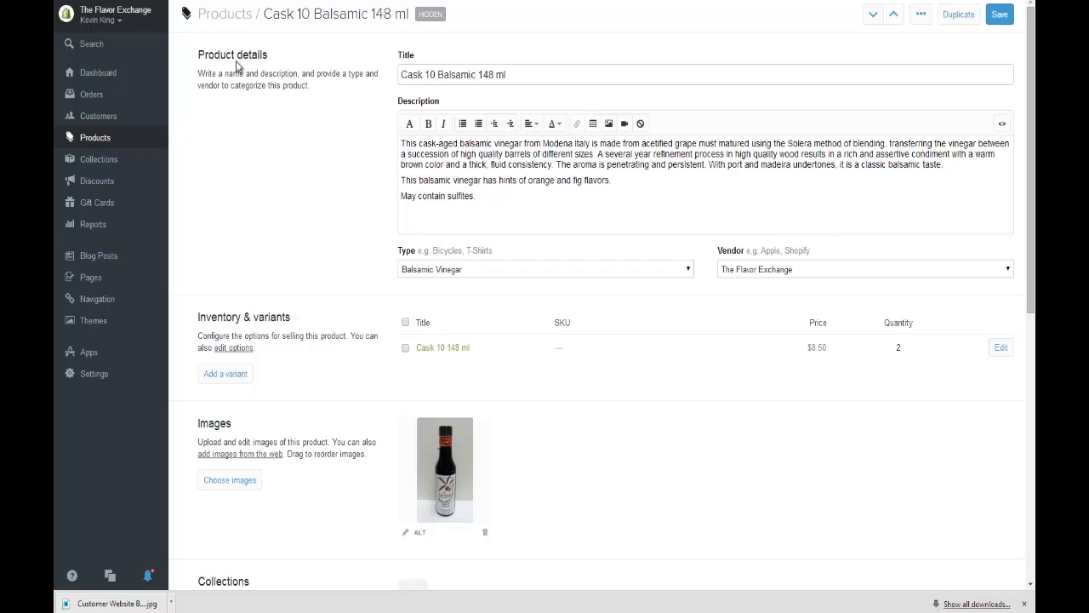
mouse_move(199, 429)
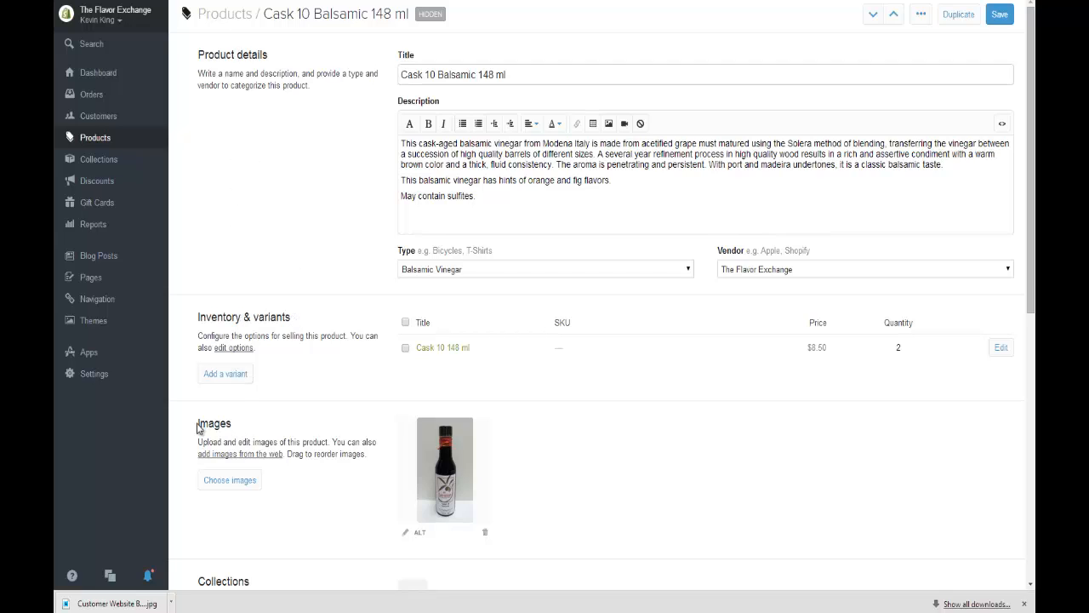
mouse_move(419, 531)
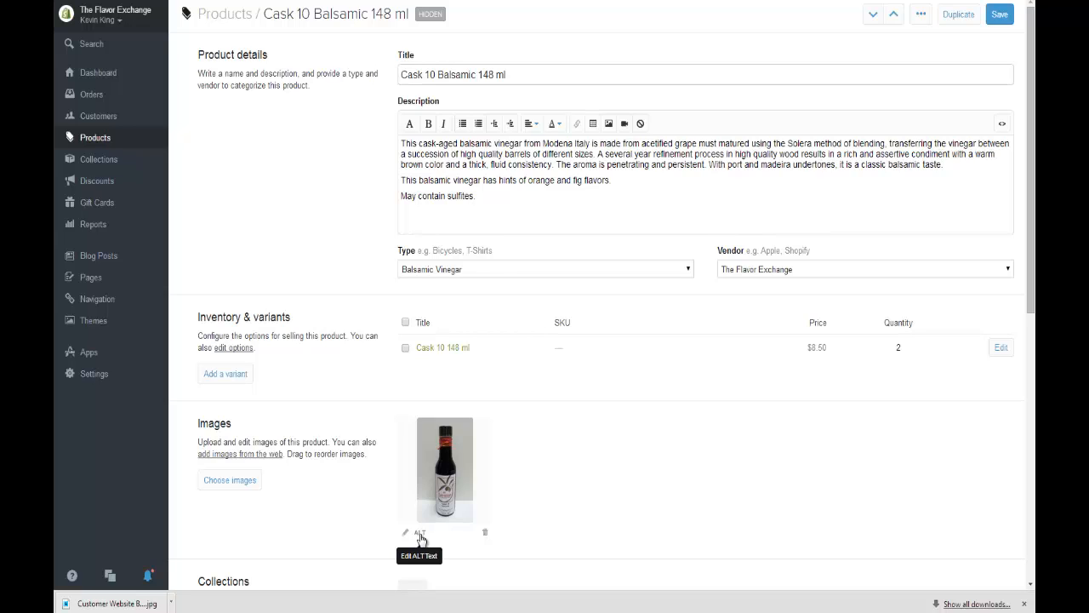
mouse_move(407, 531)
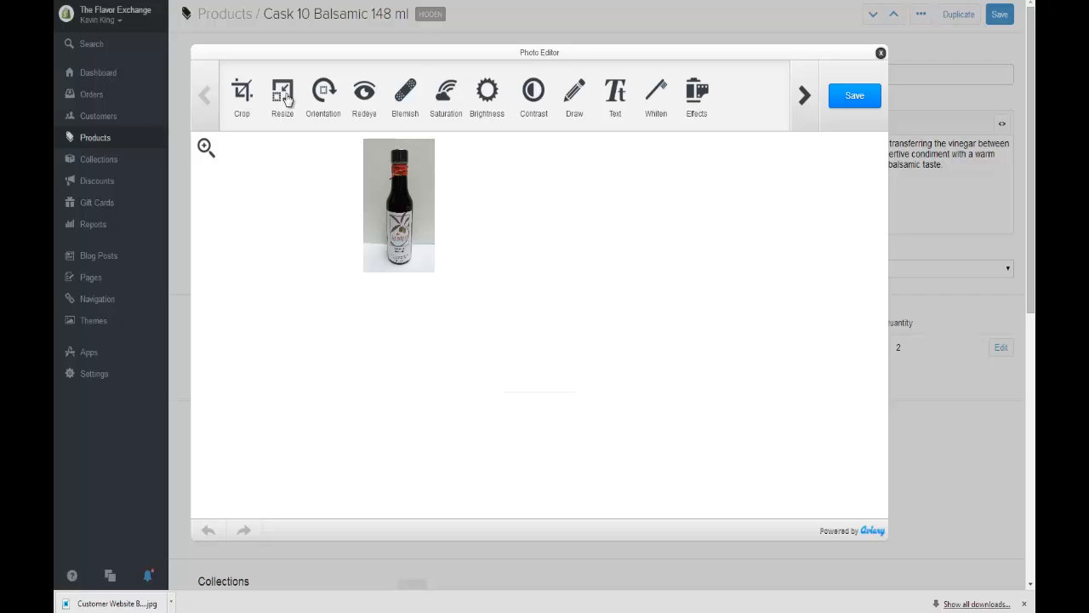
mouse_move(242, 95)
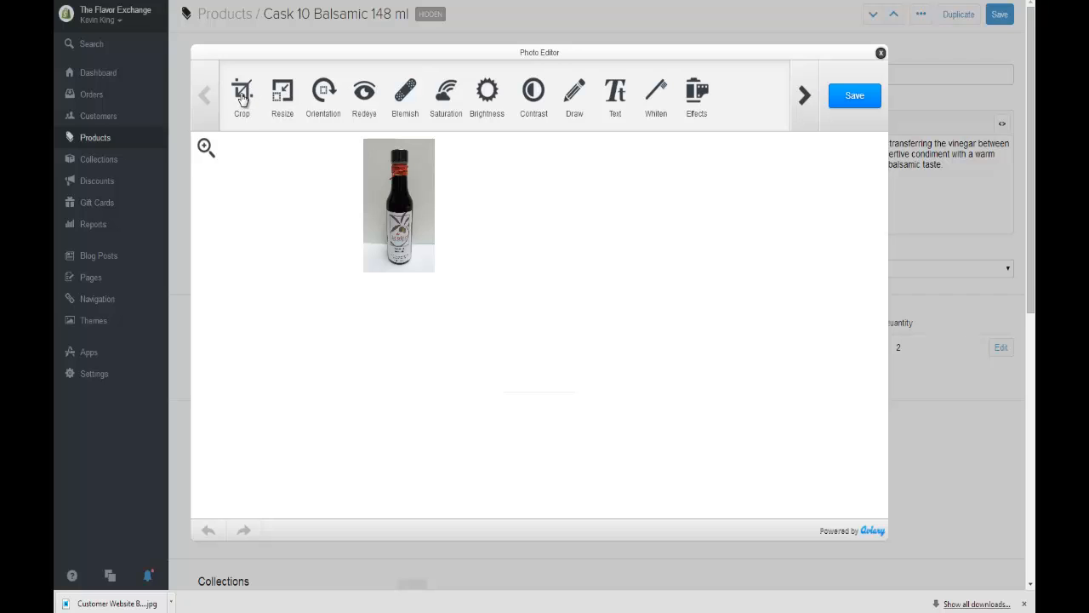
- Crop the photo tightly around the bottle using the Original proportions preset and apply it
left_click(242, 96)
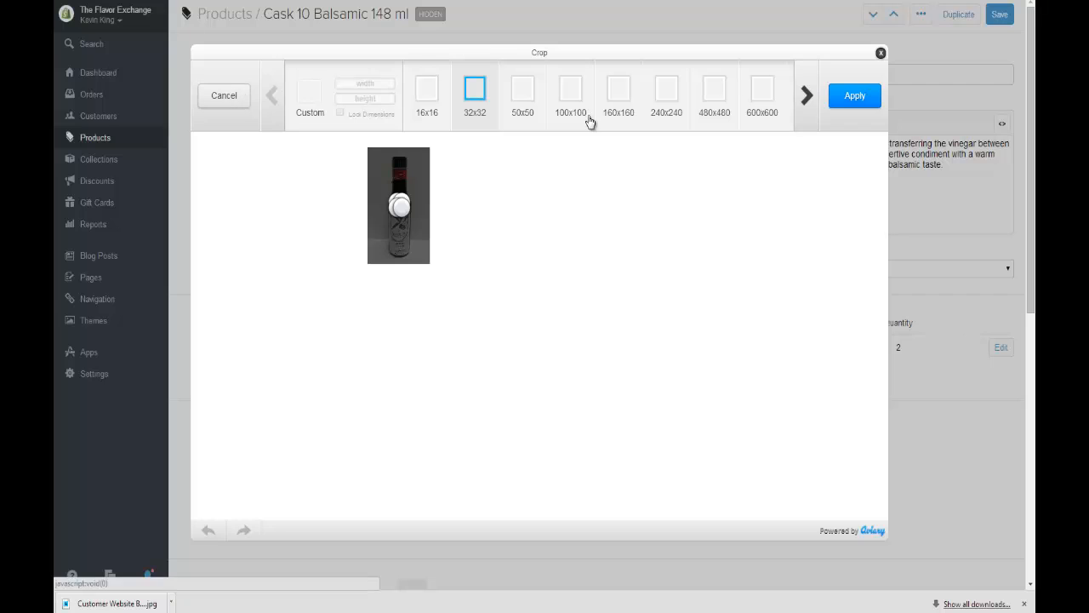
left_click(805, 95)
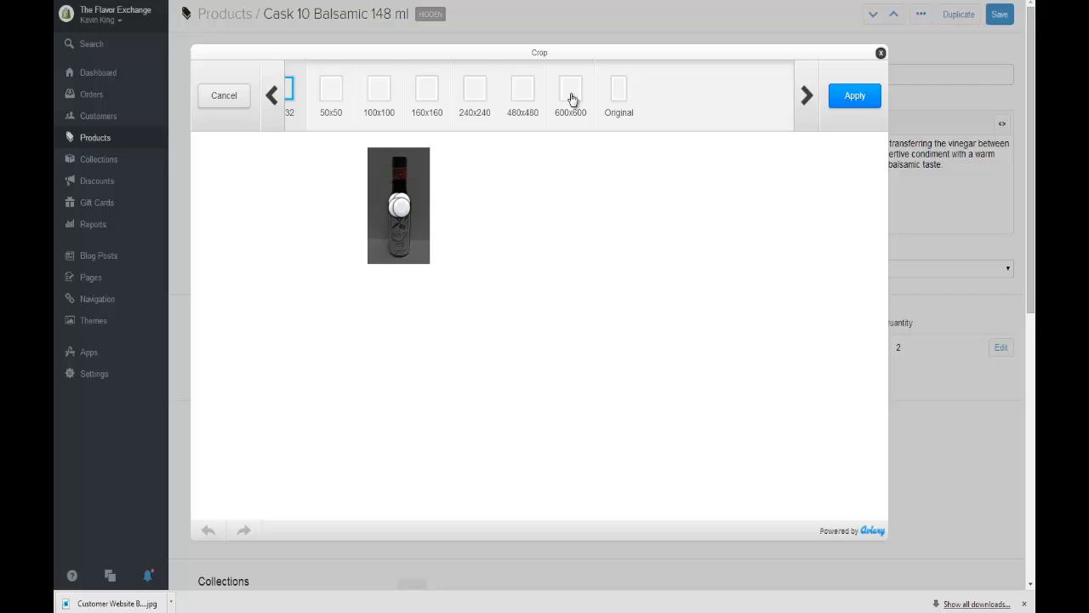
mouse_move(571, 96)
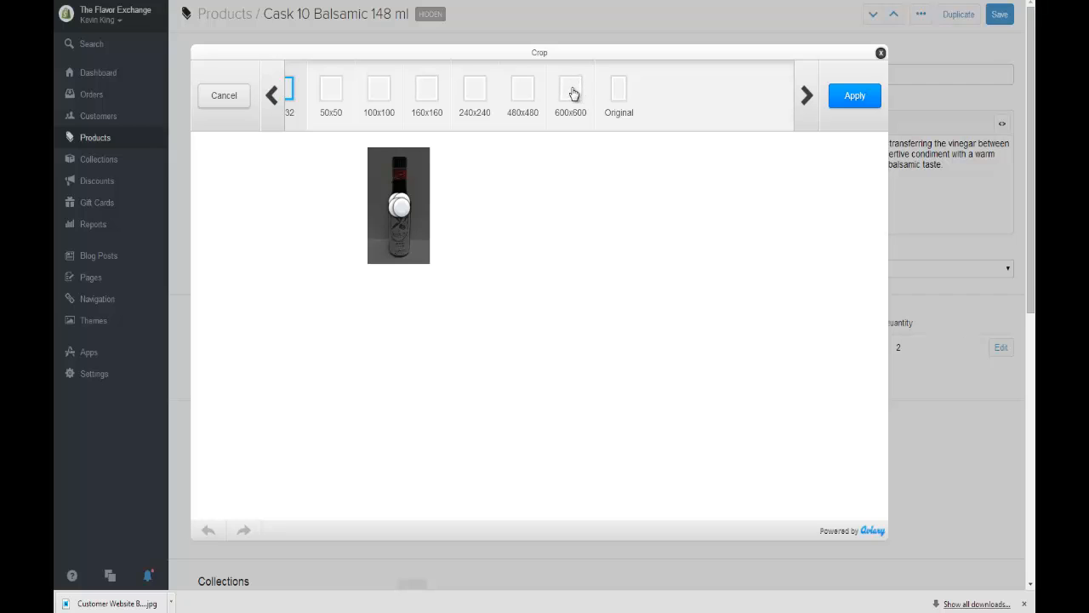
mouse_move(623, 88)
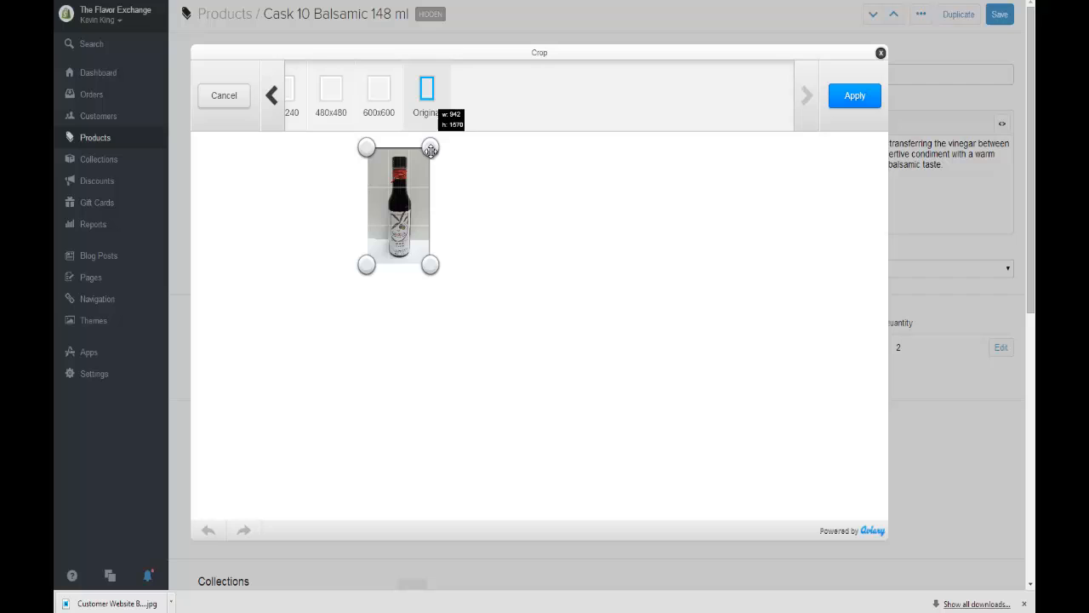
left_click_drag(431, 147, 427, 157)
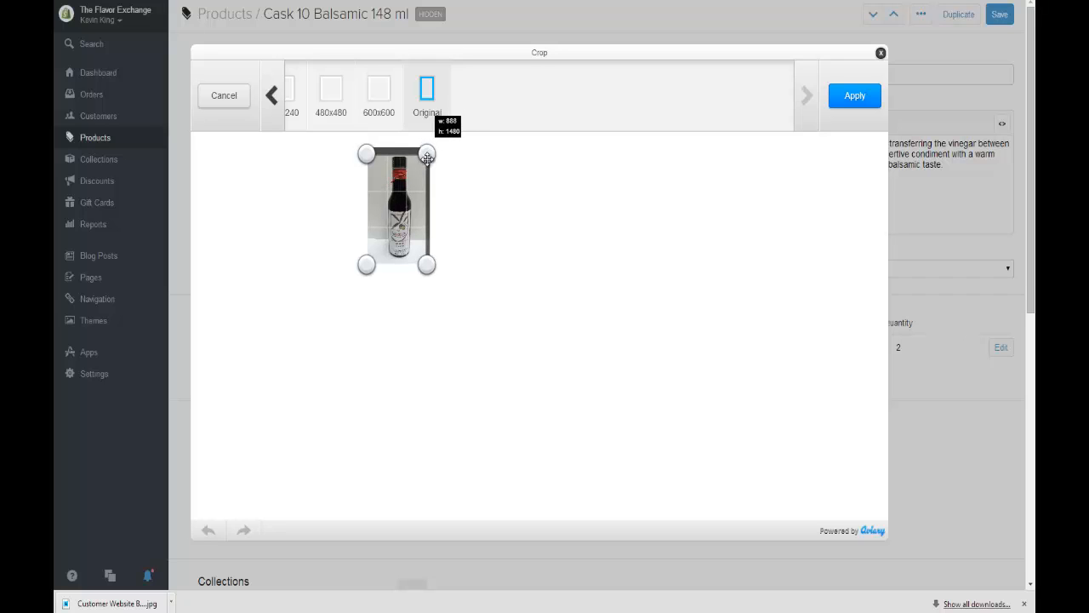
mouse_move(453, 245)
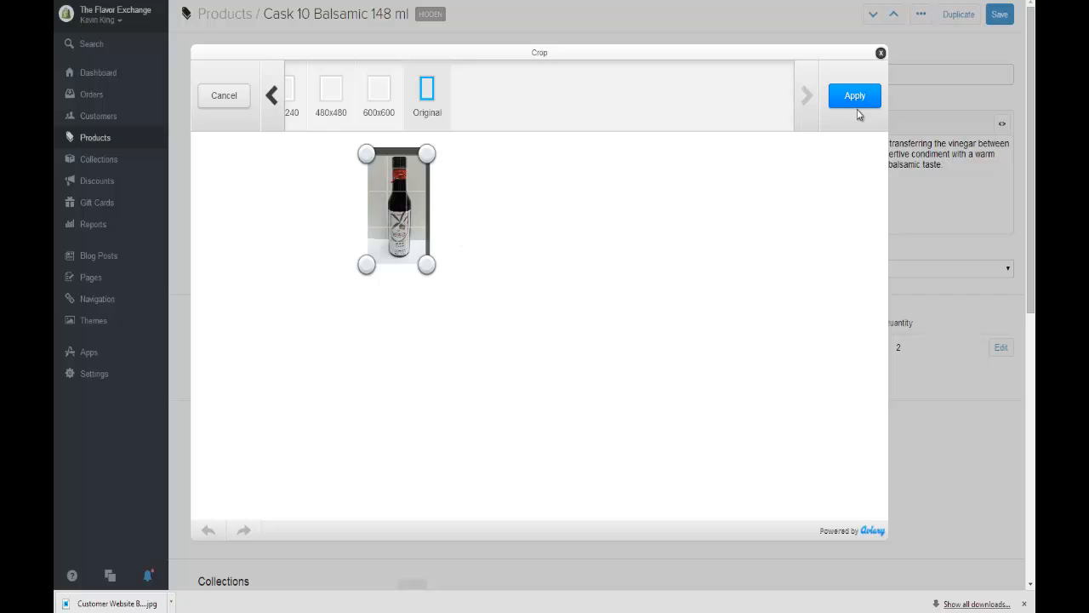
left_click(854, 95)
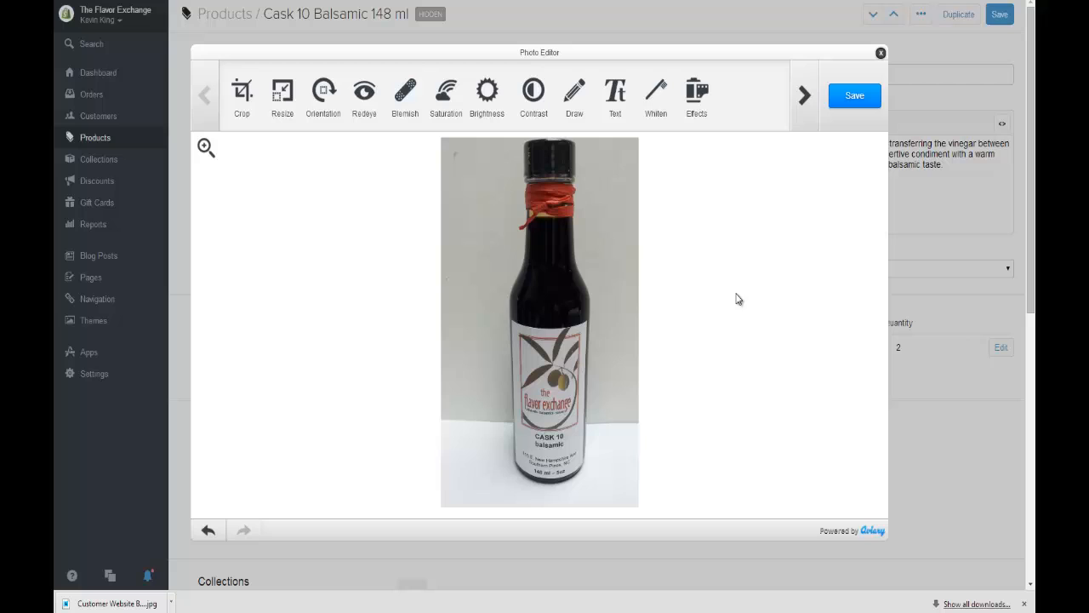
mouse_move(657, 92)
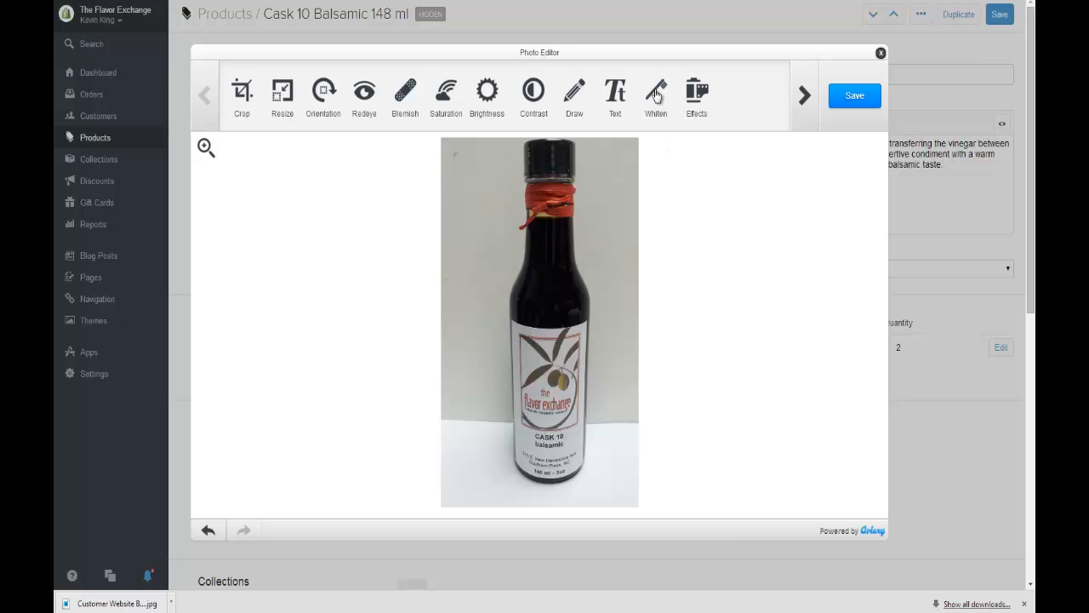
- Brush the Whiten touch-up over the grey background around the bottle and apply it
left_click(655, 93)
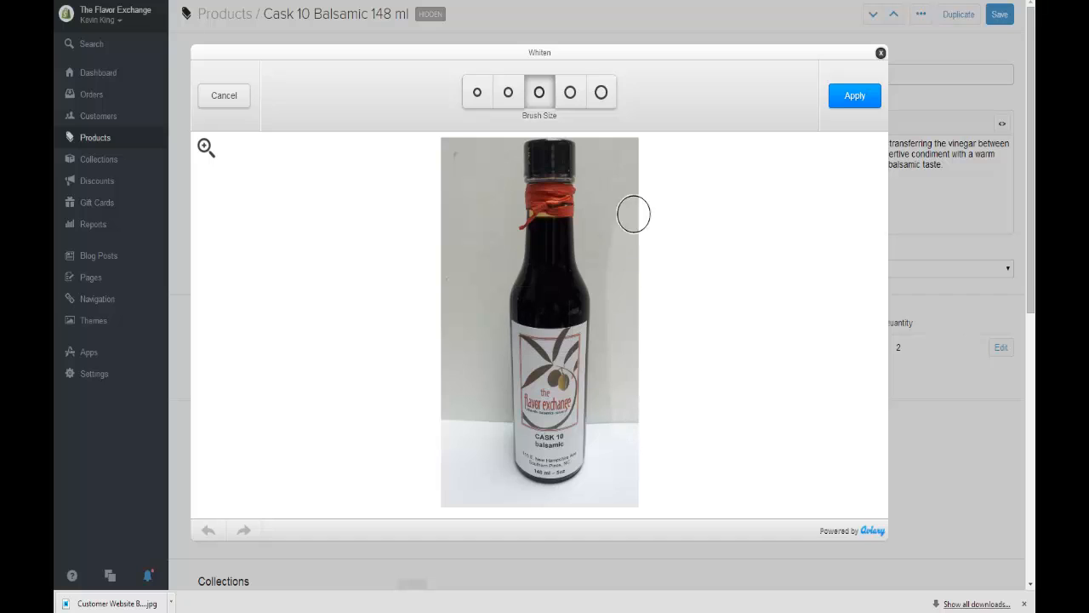
mouse_move(592, 151)
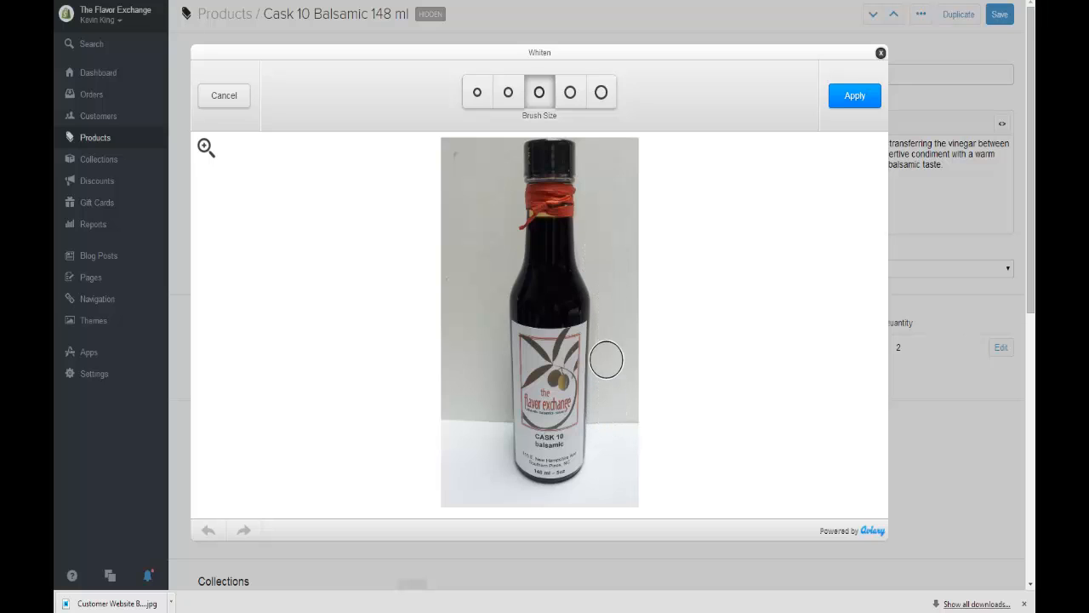
mouse_move(494, 439)
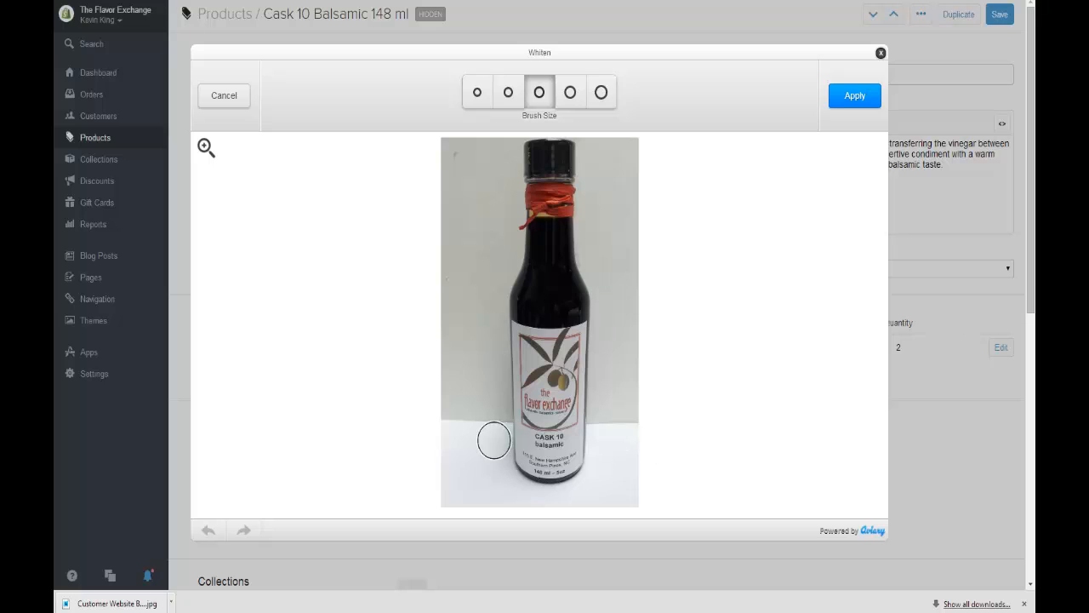
mouse_move(491, 406)
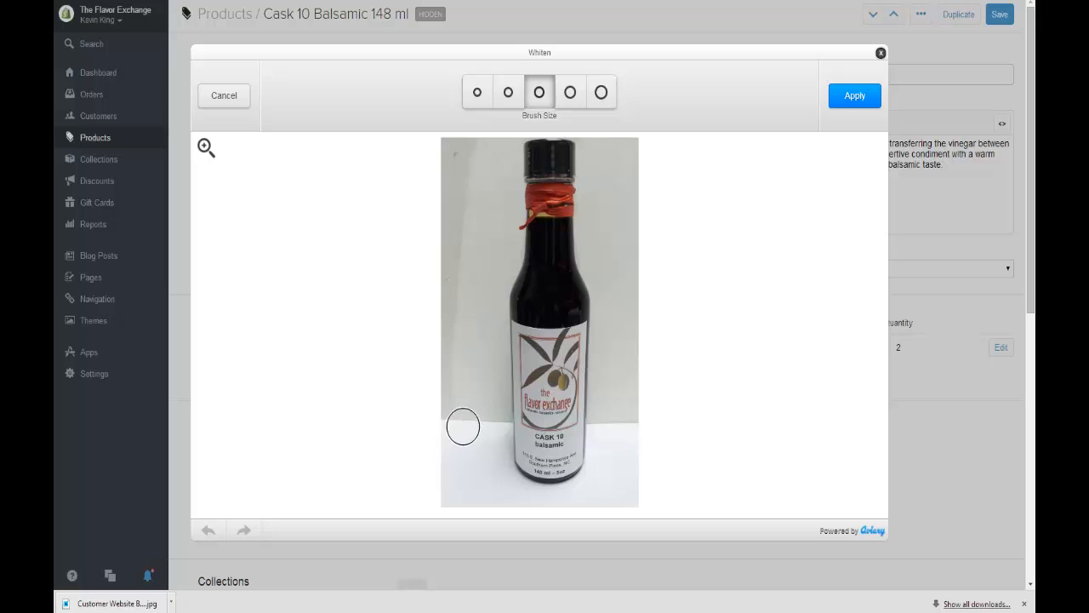
mouse_move(466, 147)
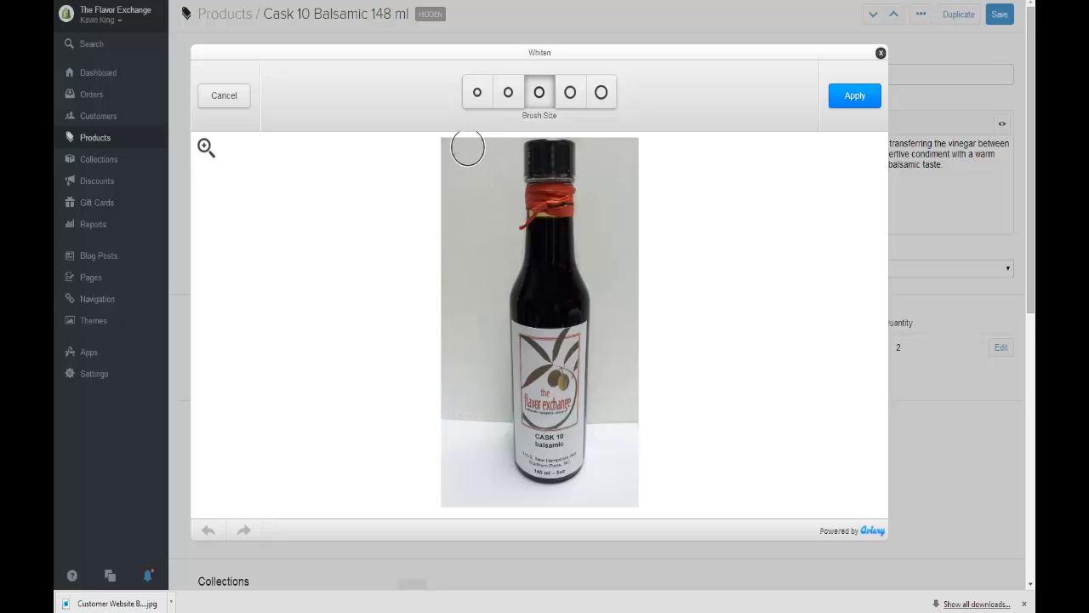
mouse_move(565, 422)
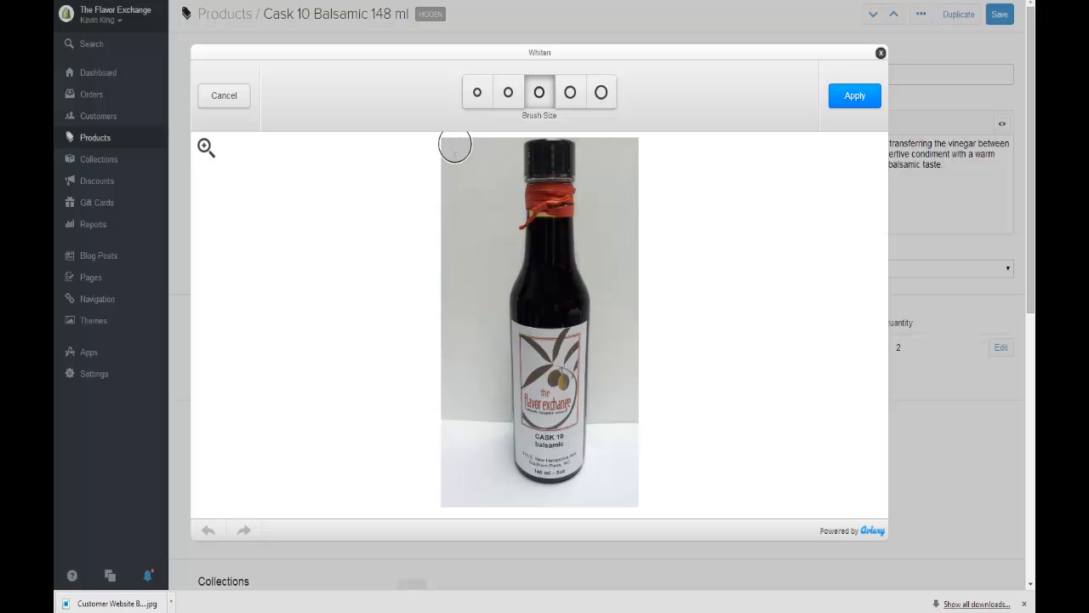
mouse_move(449, 145)
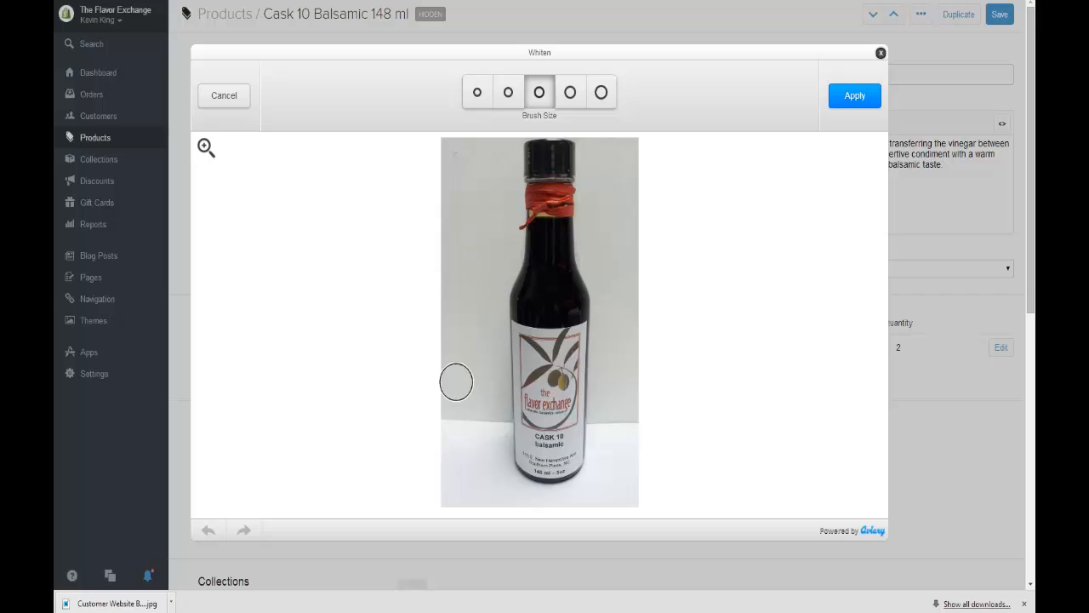
mouse_move(473, 572)
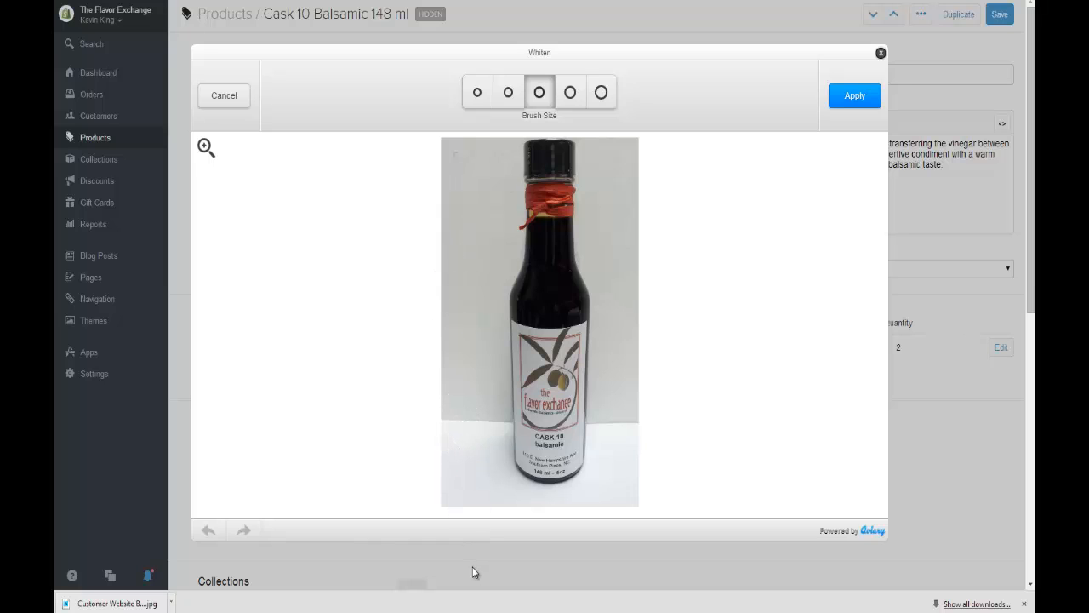
mouse_move(563, 501)
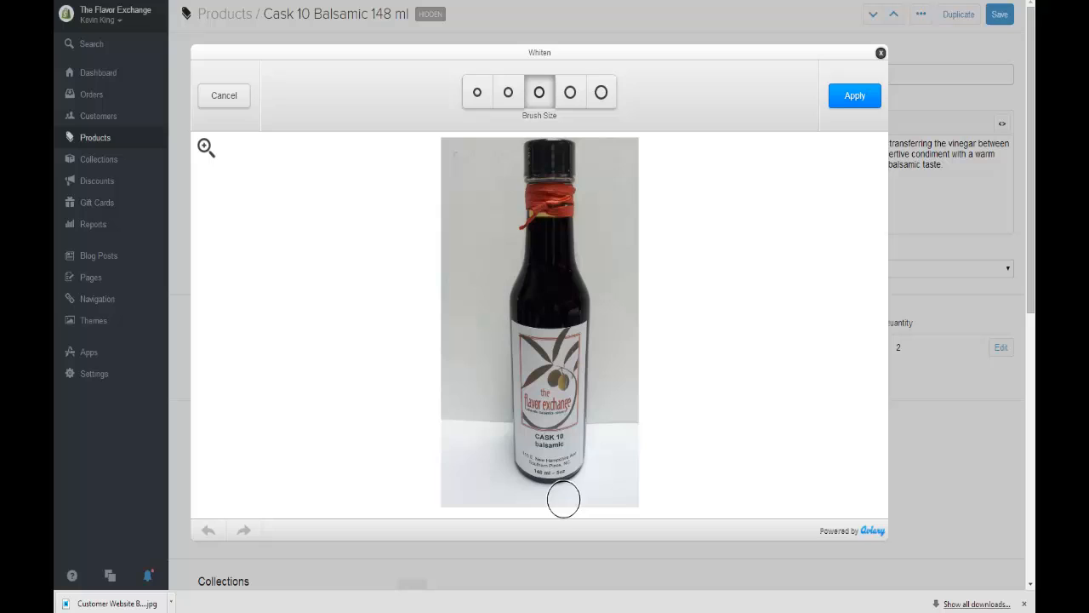
mouse_move(560, 483)
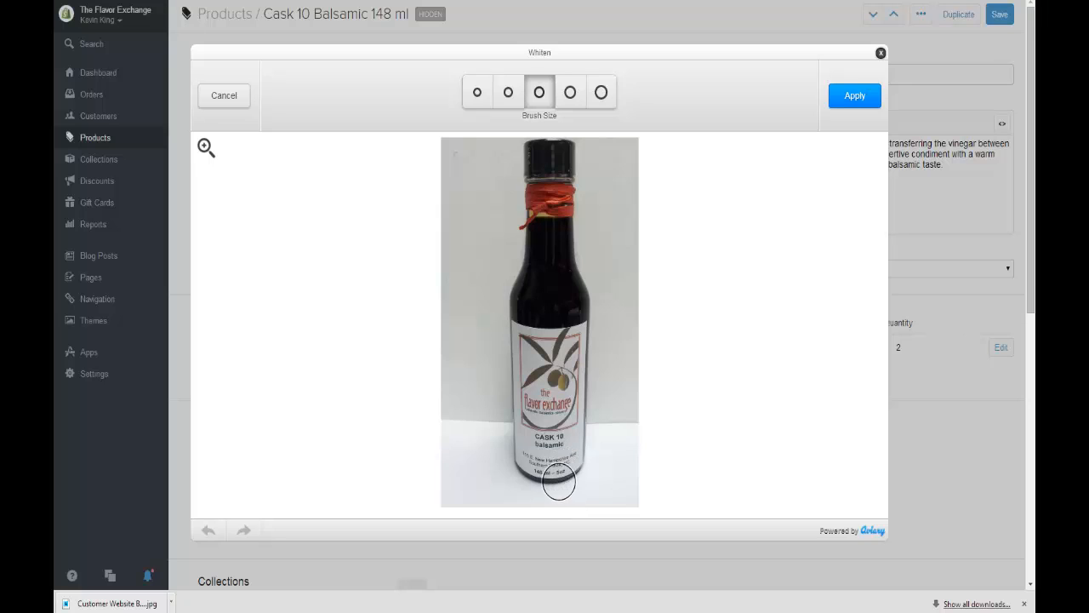
mouse_move(599, 429)
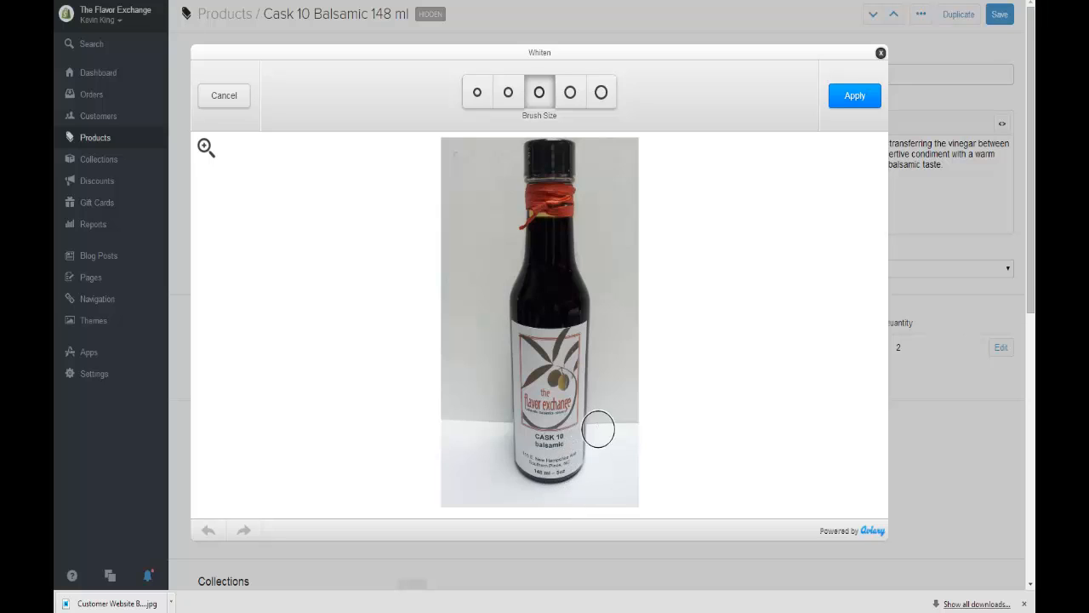
mouse_move(614, 424)
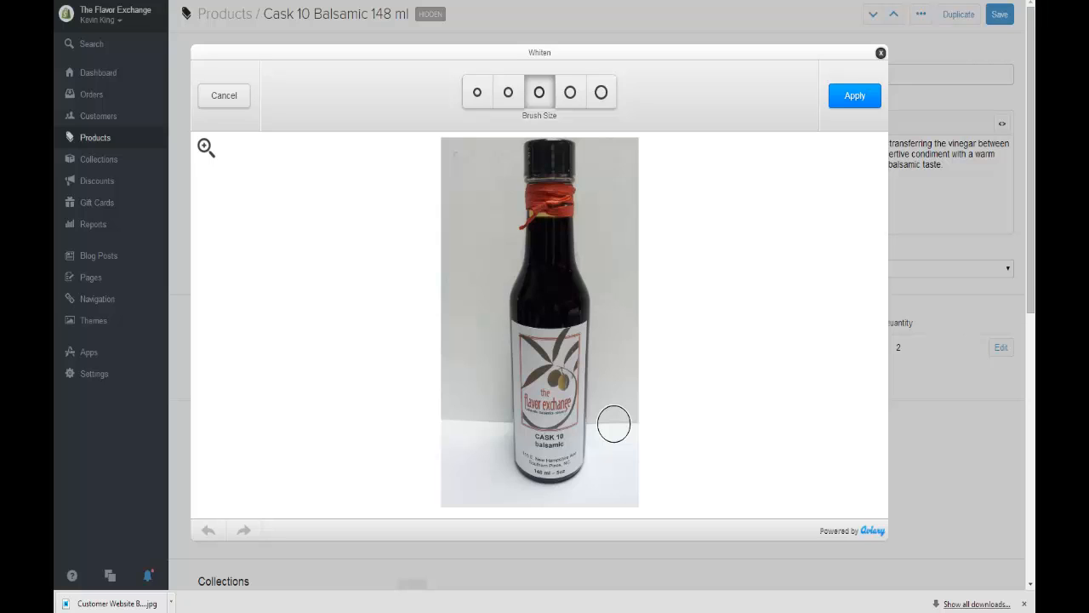
mouse_move(612, 216)
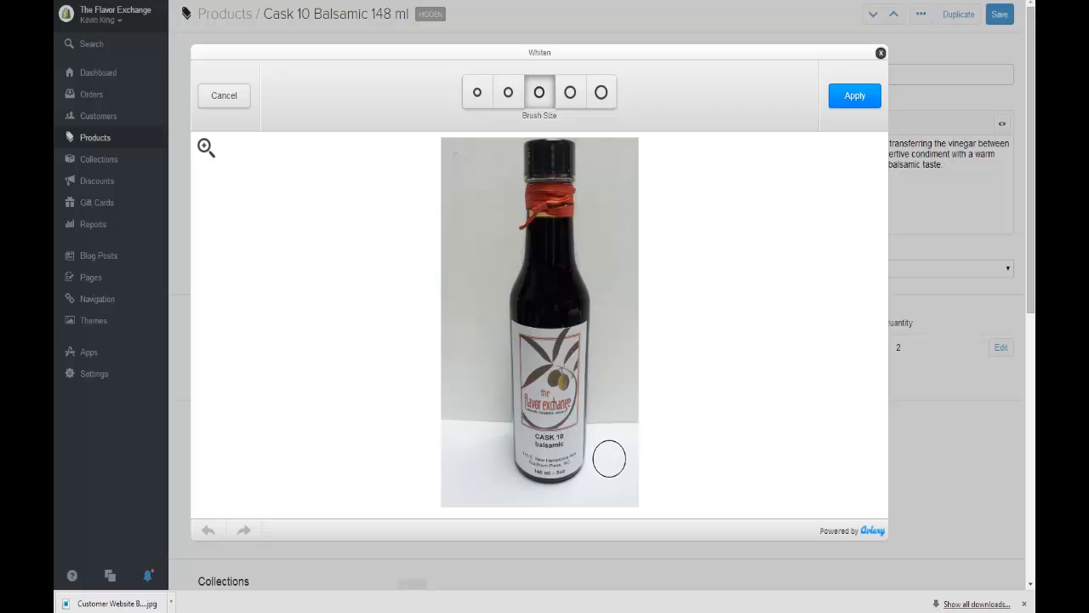
mouse_move(613, 388)
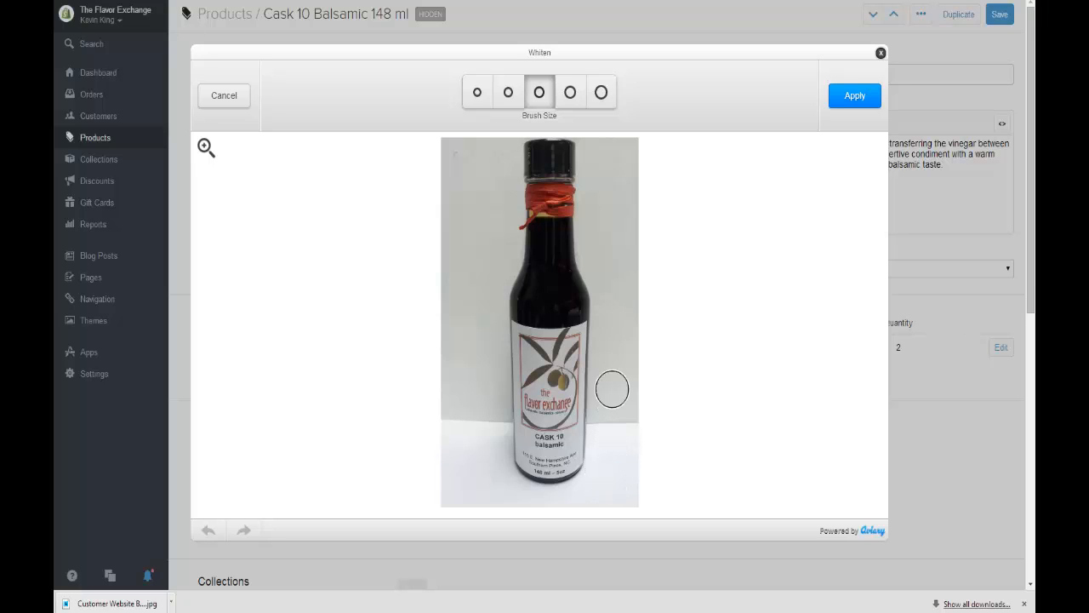
mouse_move(620, 185)
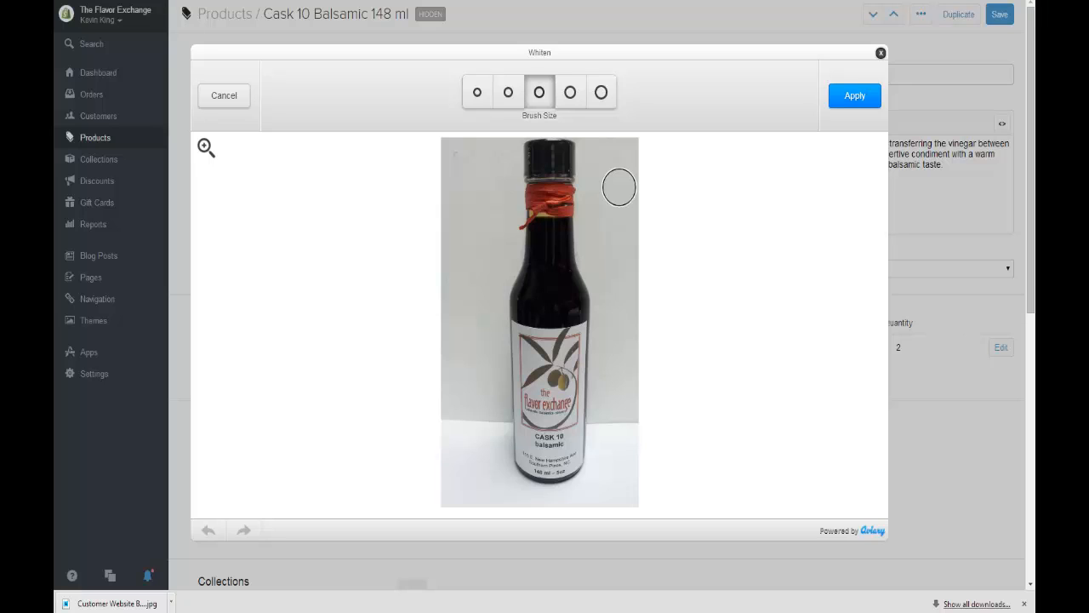
mouse_move(606, 184)
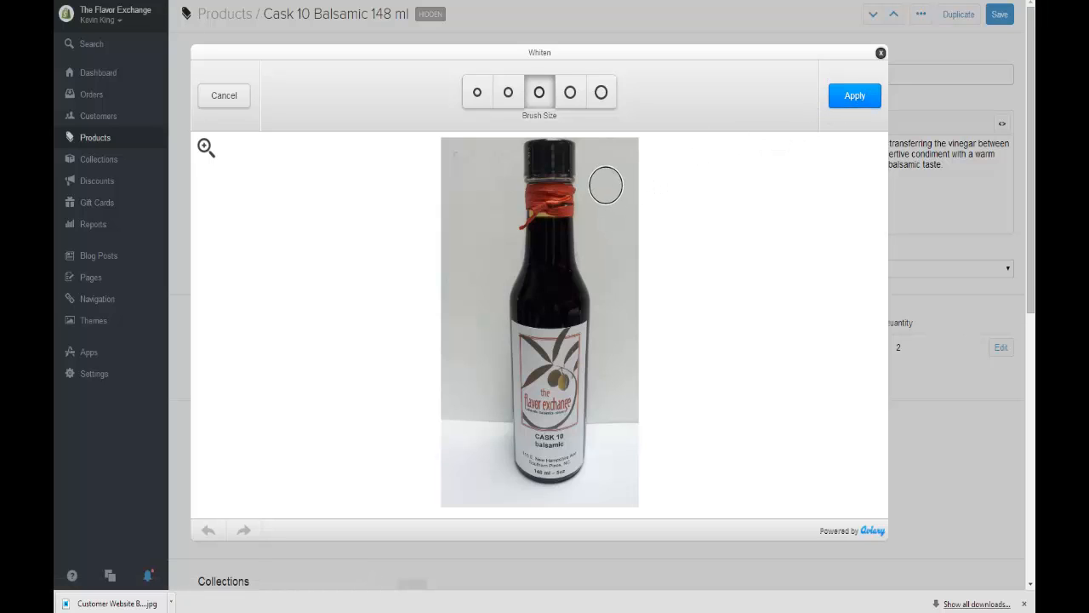
left_click(855, 96)
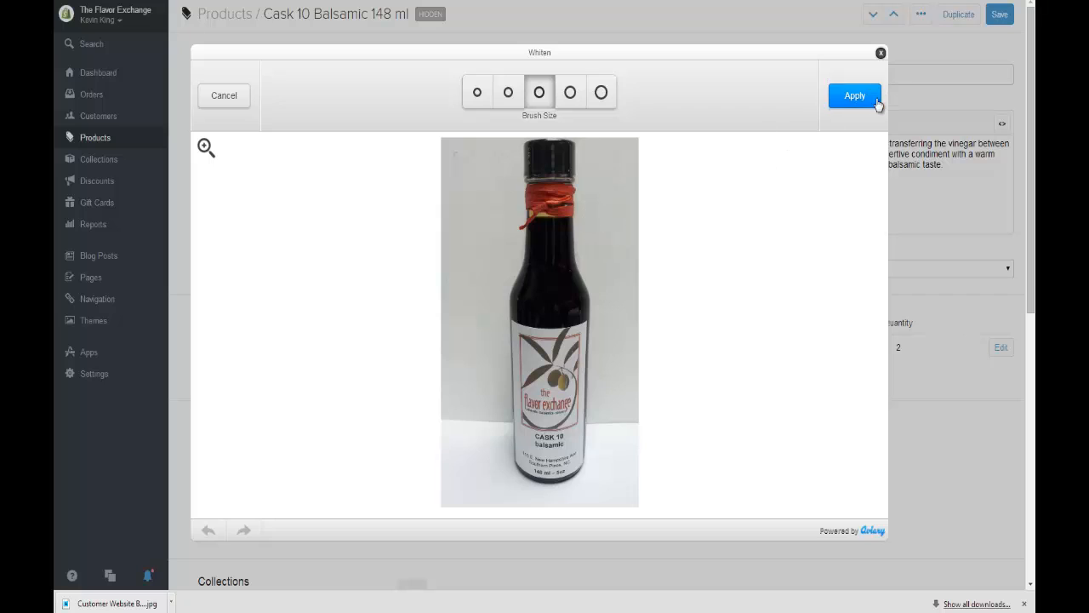
left_click(854, 96)
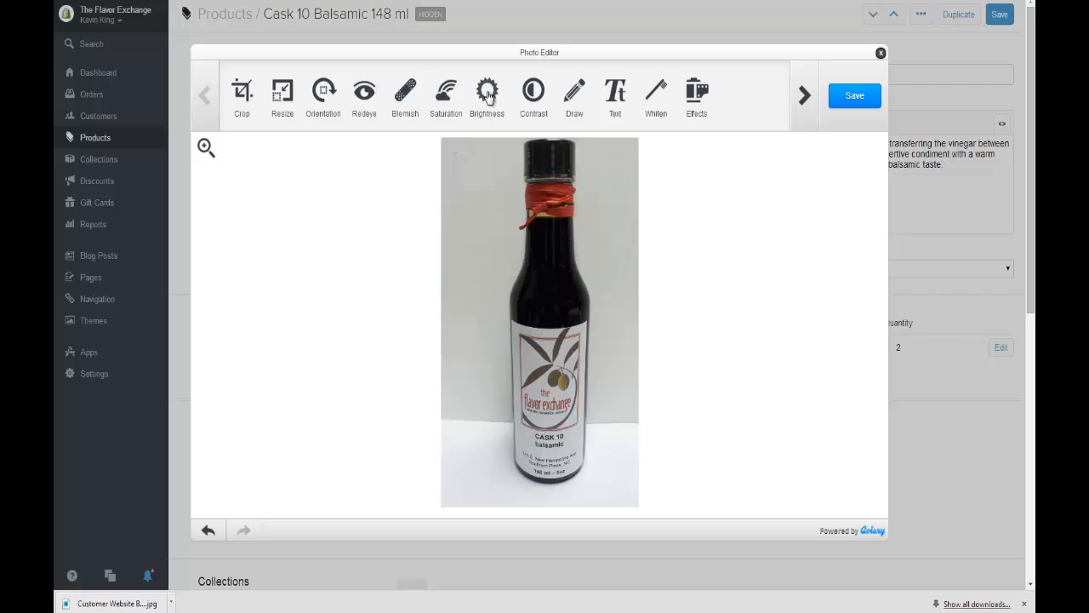
- Raise the photo's Brightness toward + until the background is nearly white, then apply it
left_click(487, 93)
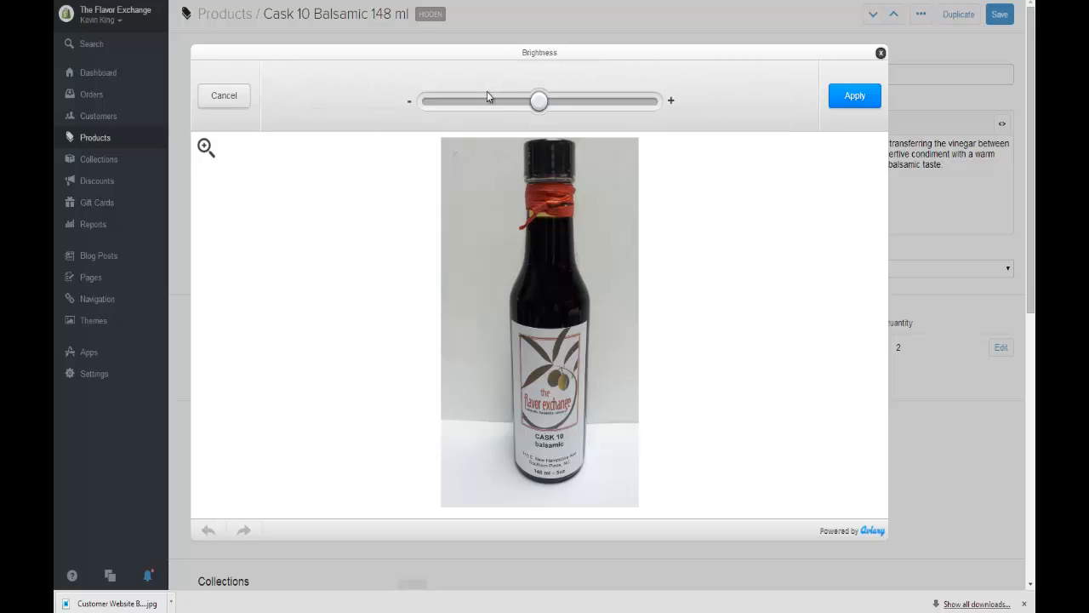
left_click_drag(541, 102, 548, 102)
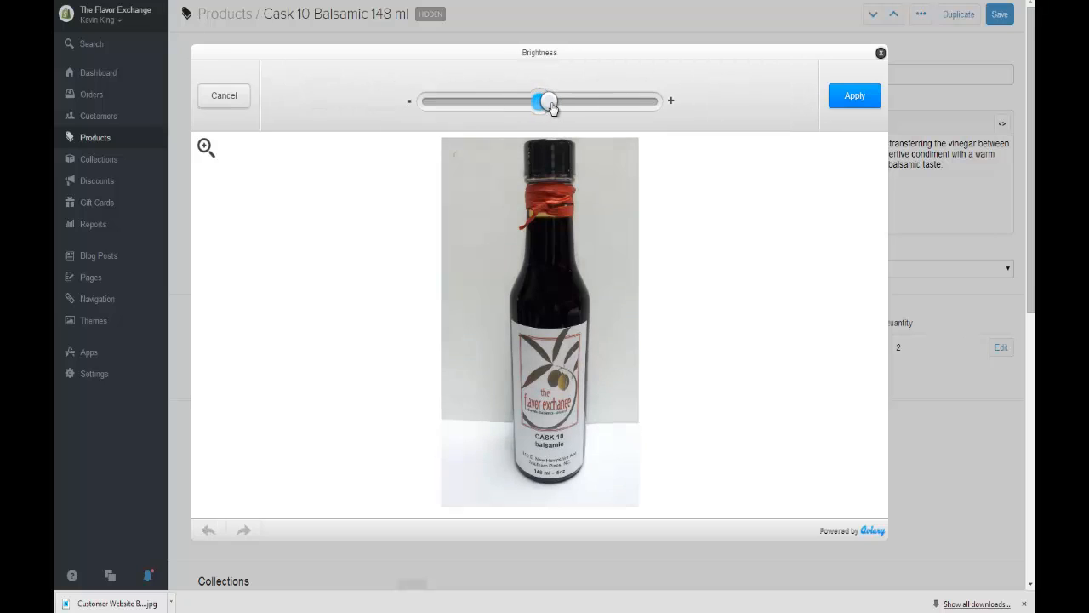
left_click_drag(548, 102, 575, 102)
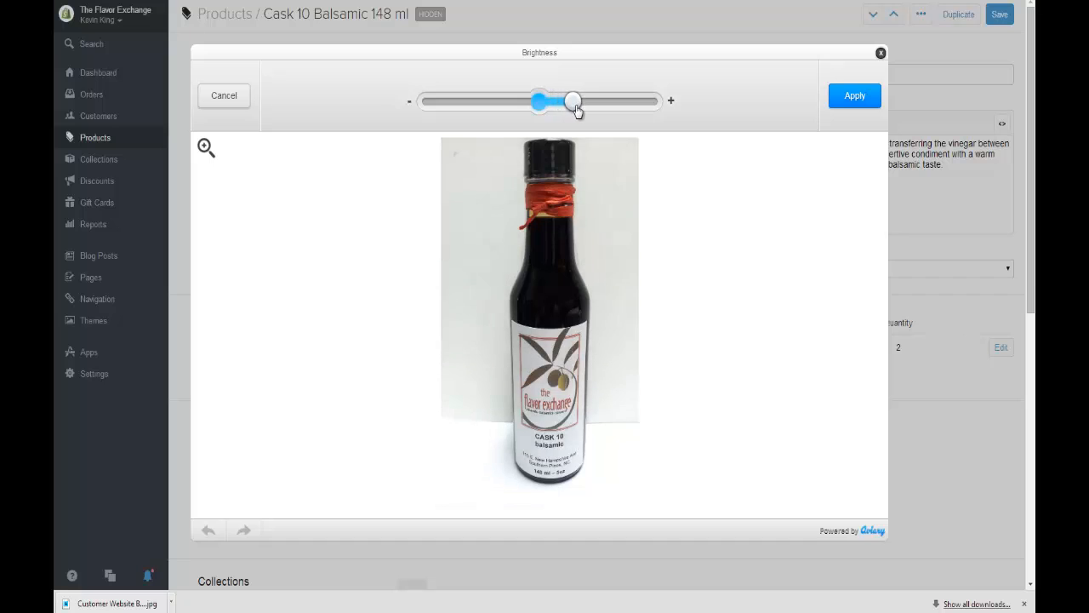
left_click_drag(572, 101, 585, 102)
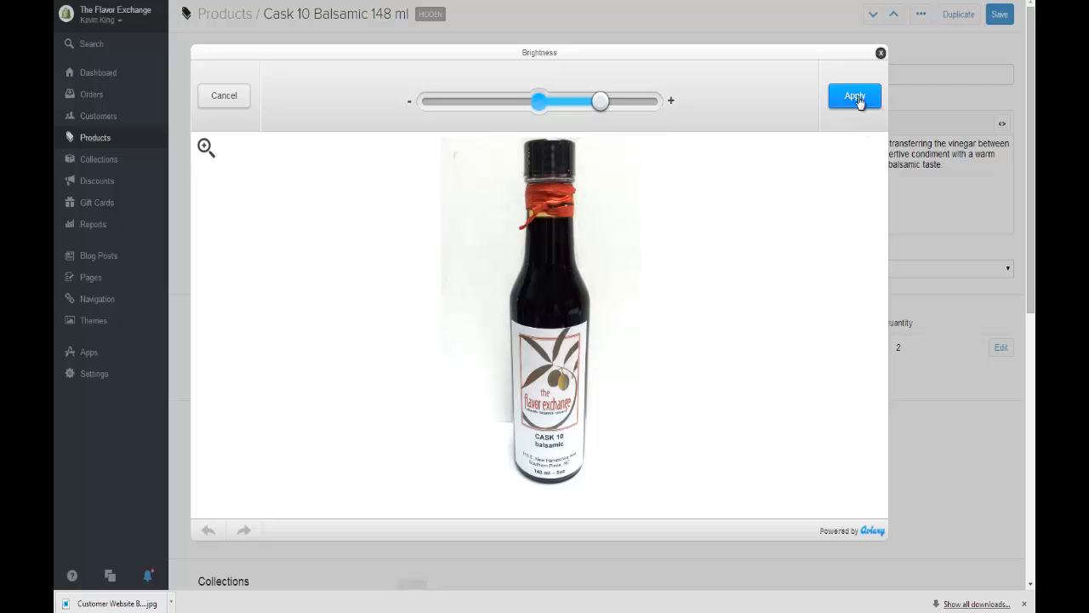
left_click(855, 96)
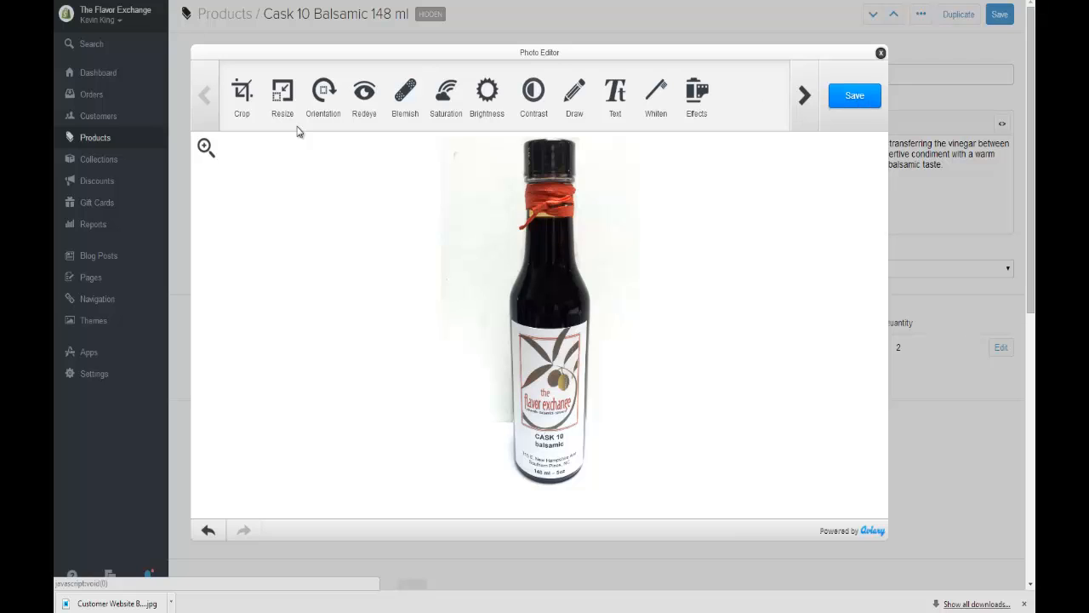
- Save the edited bottle photo from the Aviary editor back to the product
left_click(283, 95)
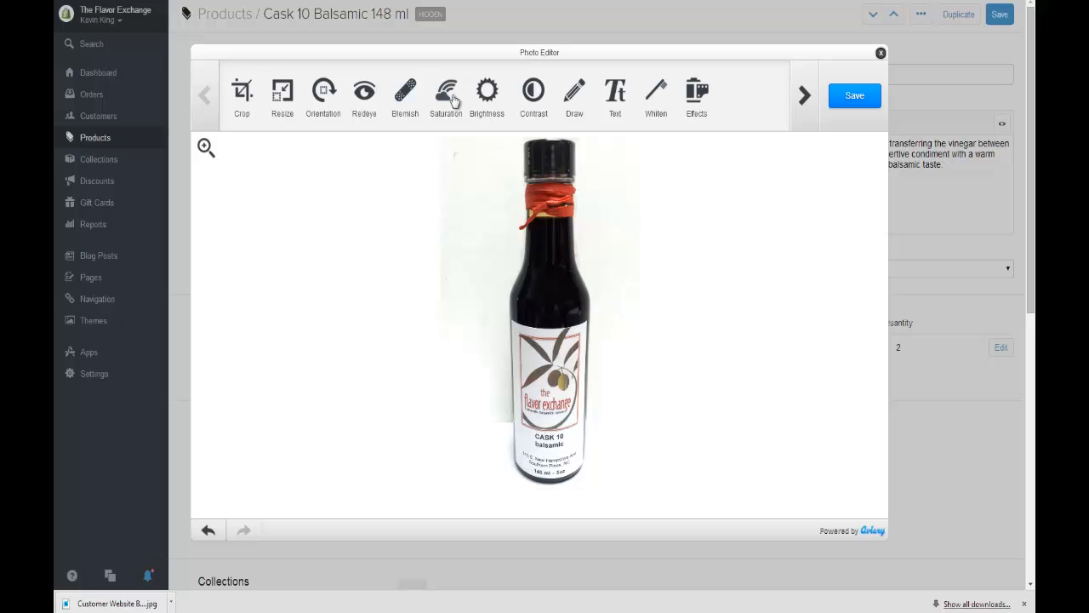
mouse_move(534, 94)
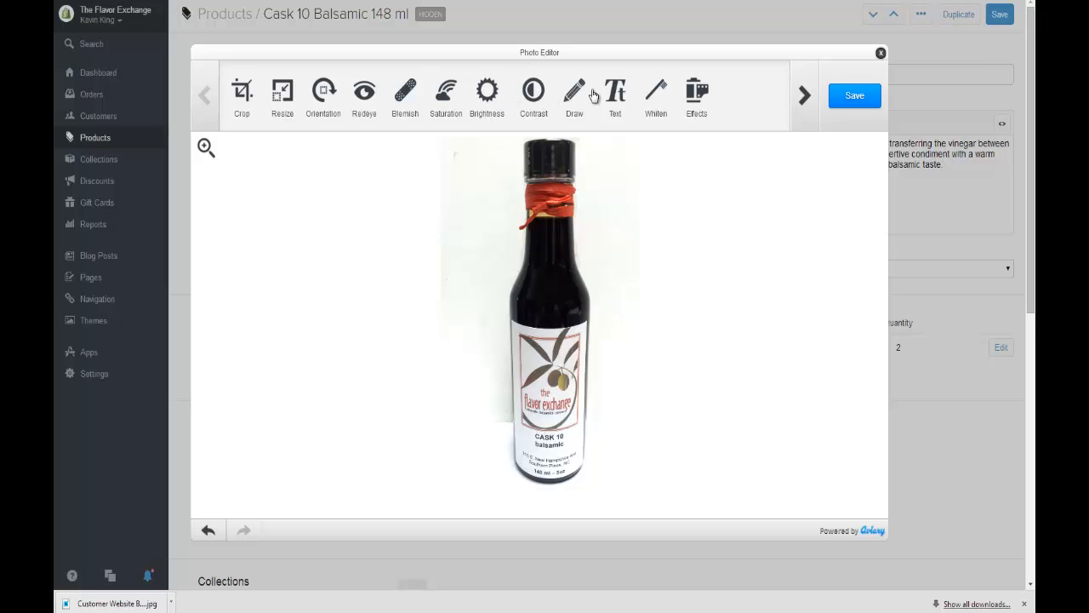
mouse_move(614, 96)
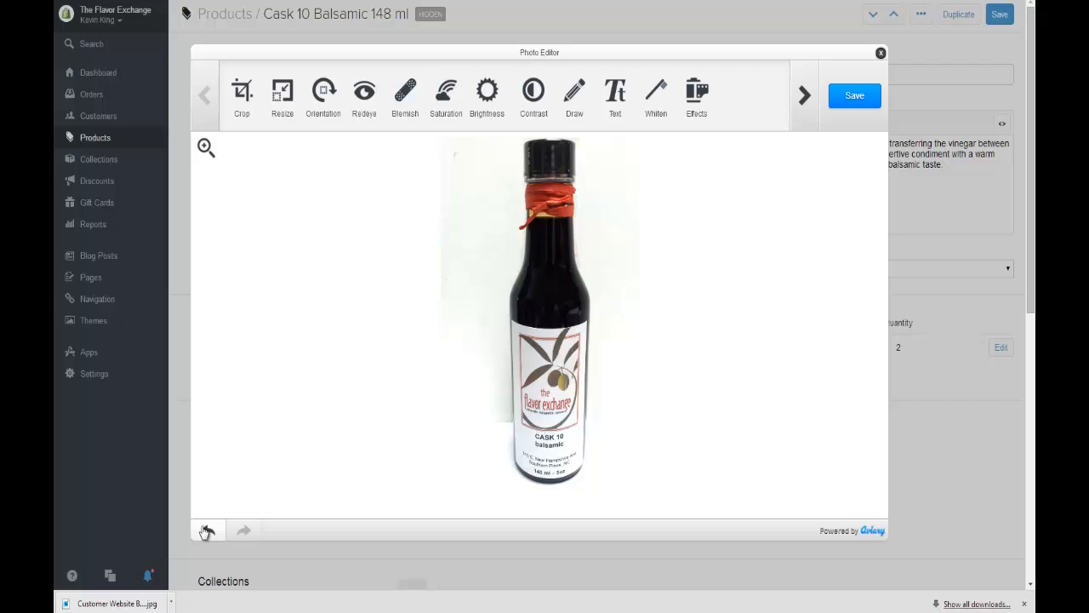
mouse_move(827, 210)
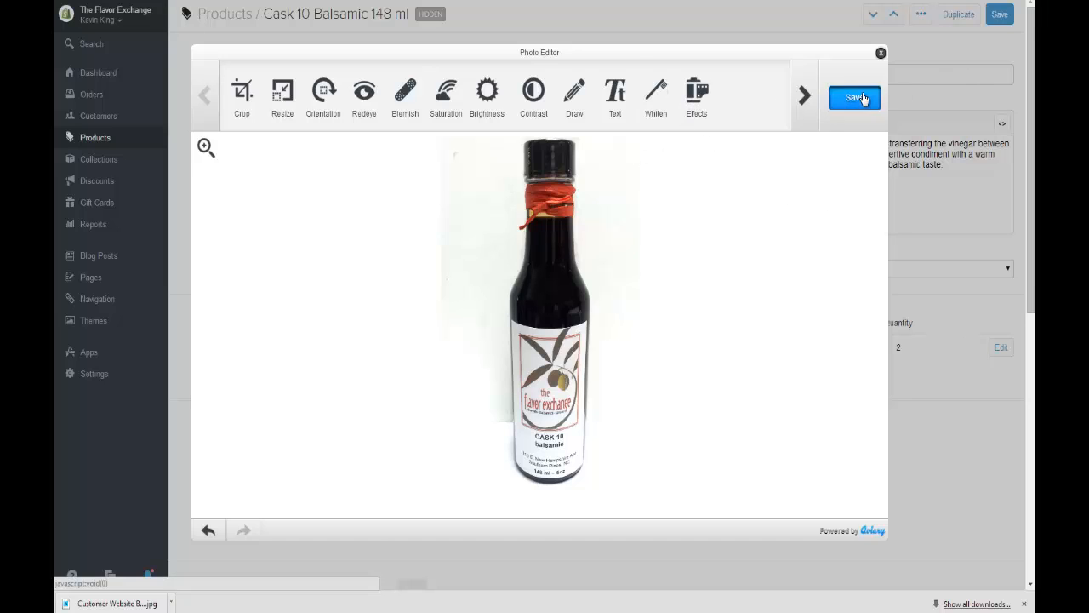
left_click(855, 97)
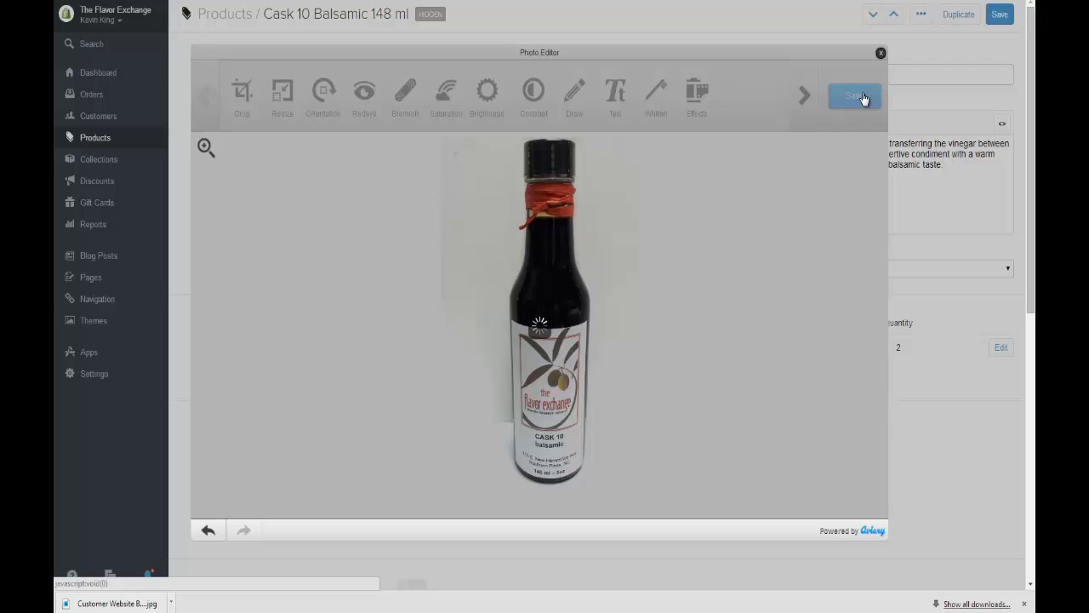